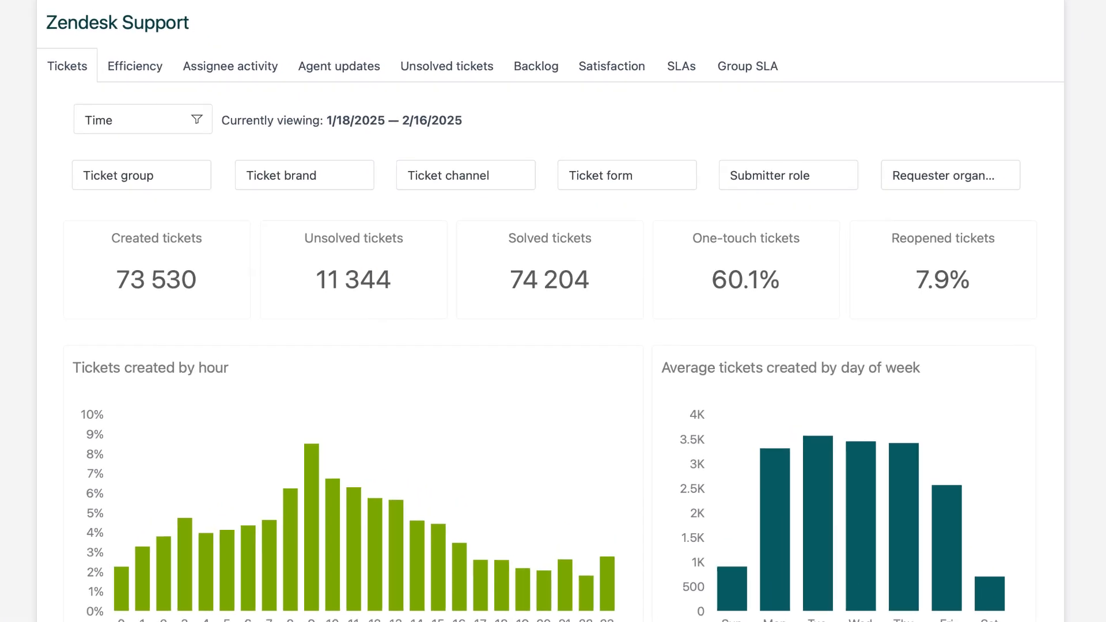
View the Efficiency tab's reply and resolution time brackets and median-over-time charts.
{"action": "left_click", "coordinate": [135, 66]}
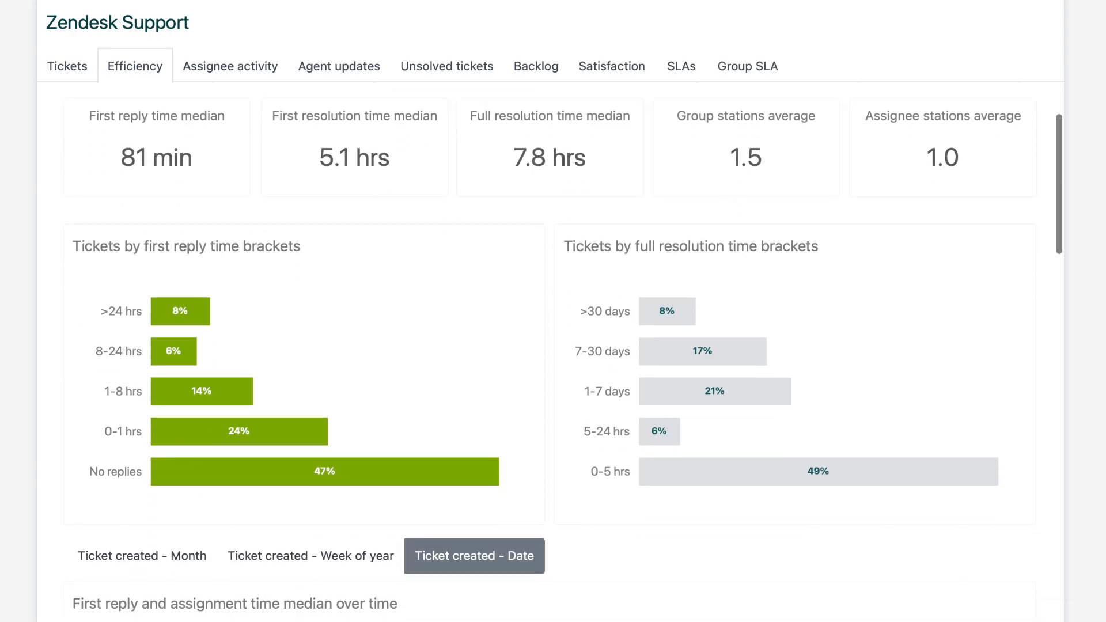
{"action": "scroll", "scroll_direction": "down", "scroll_amount": 3}
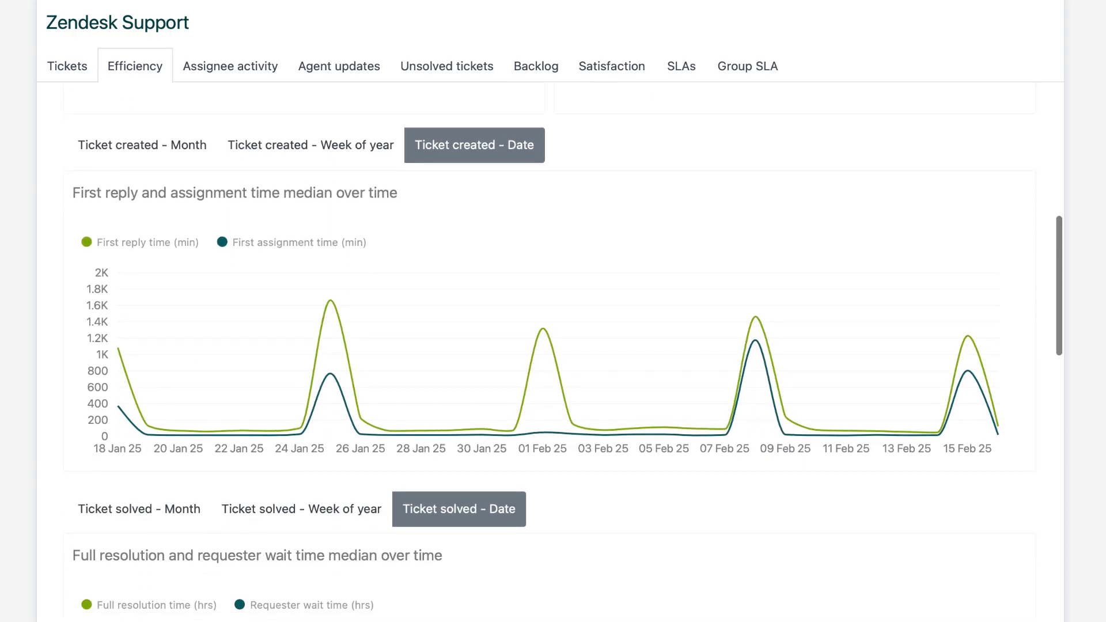
{"action": "scroll", "scroll_direction": "down", "scroll_amount": 3}
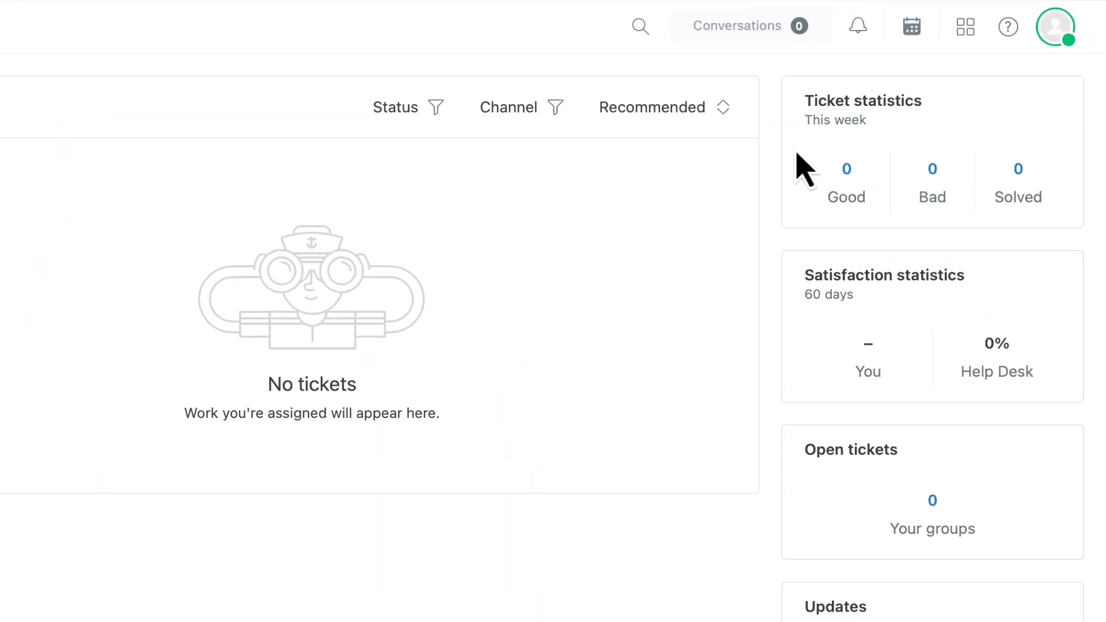
Switch from Support to the Analytics product via the product switcher.
{"action": "left_click", "coordinate": [965, 27]}
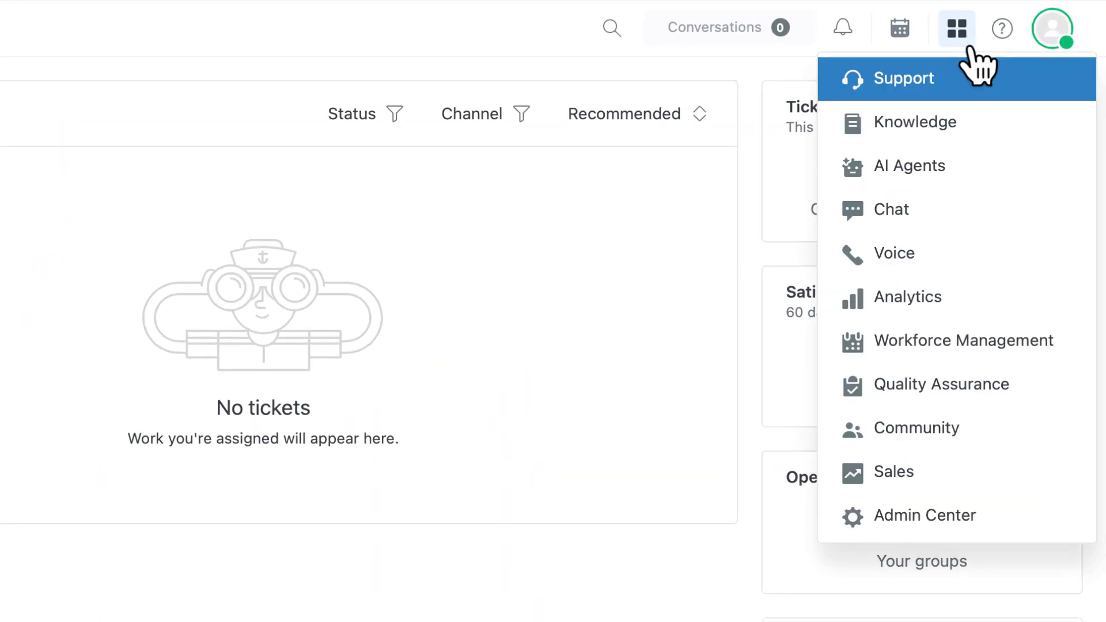
{"action": "left_click", "coordinate": [907, 296]}
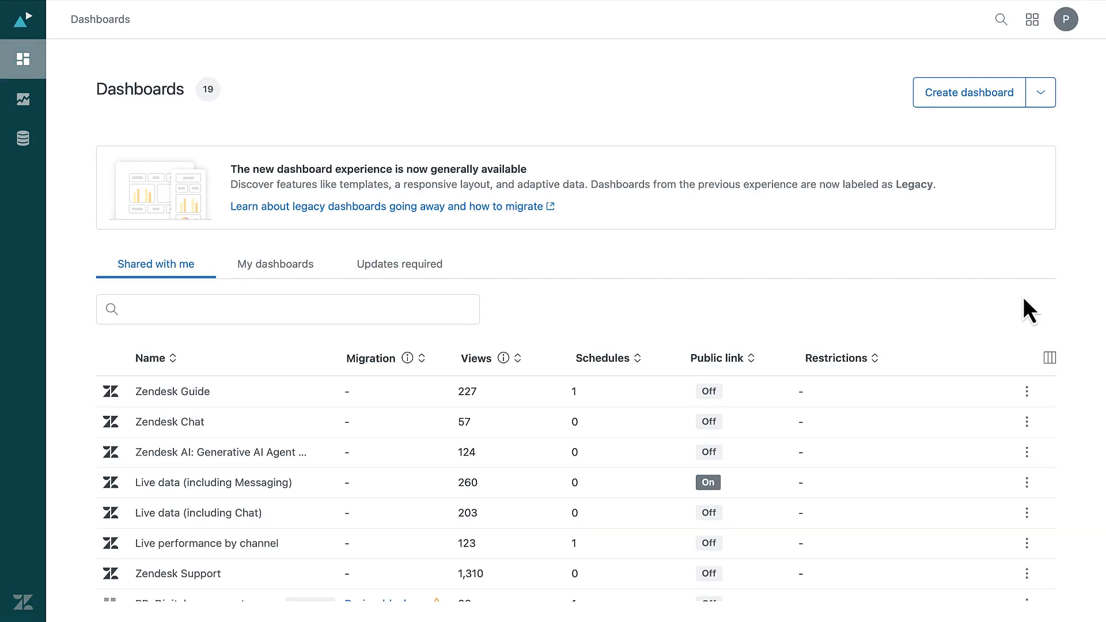
{"action": "mouse_move", "coordinate": [344, 466]}
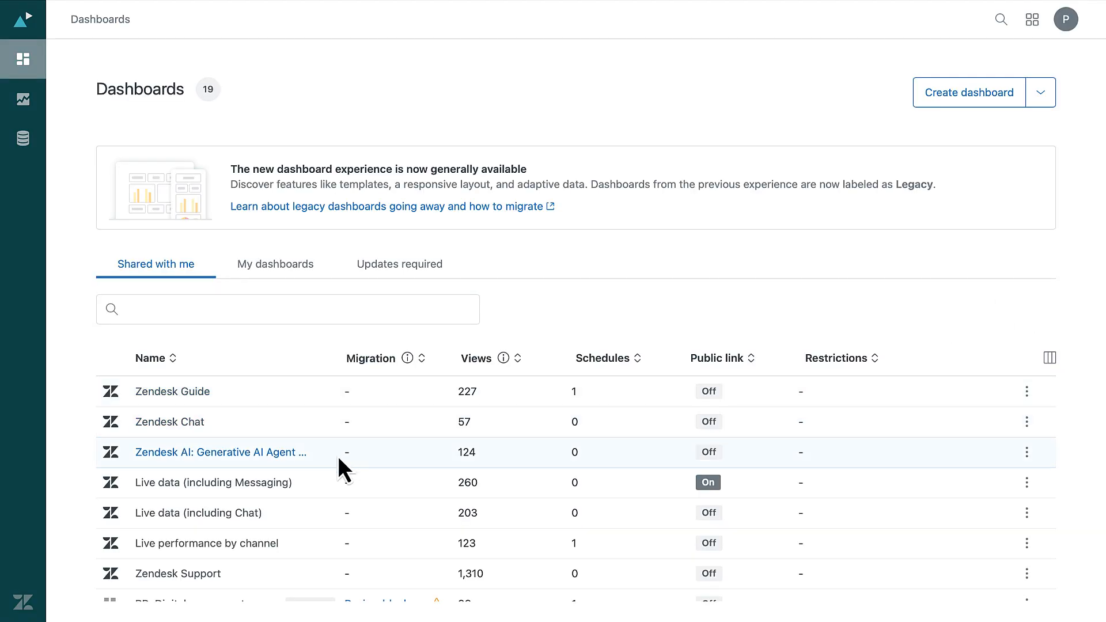
Clone the Zendesk AI: Generative AI Agent Tools dashboard into a '(copy)' dashboard.
{"action": "left_click", "coordinate": [220, 452]}
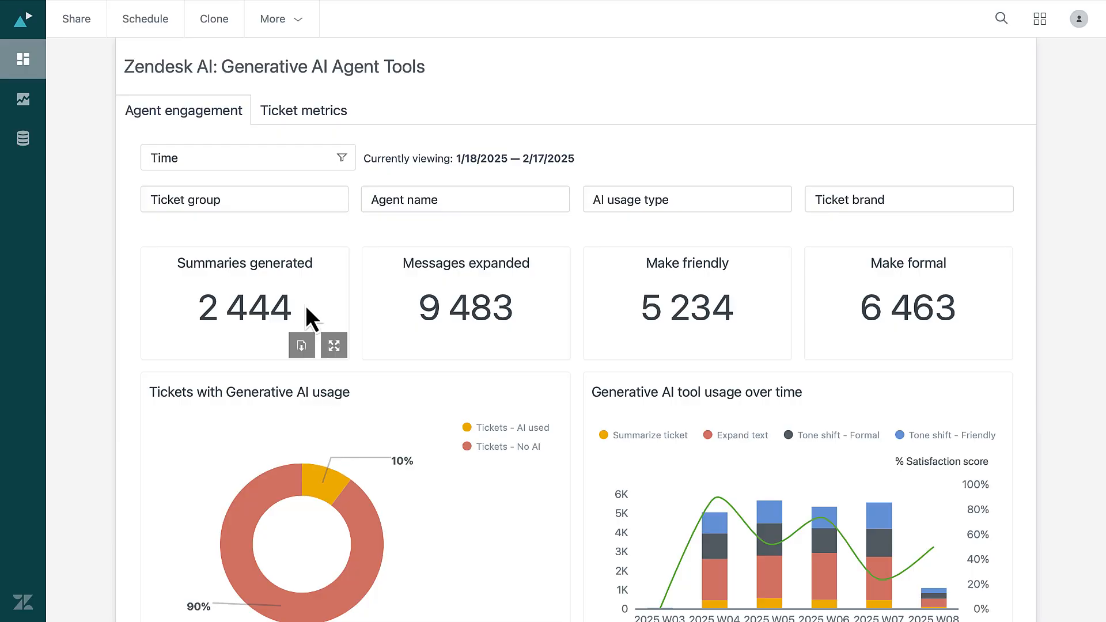
{"action": "mouse_move", "coordinate": [232, 36]}
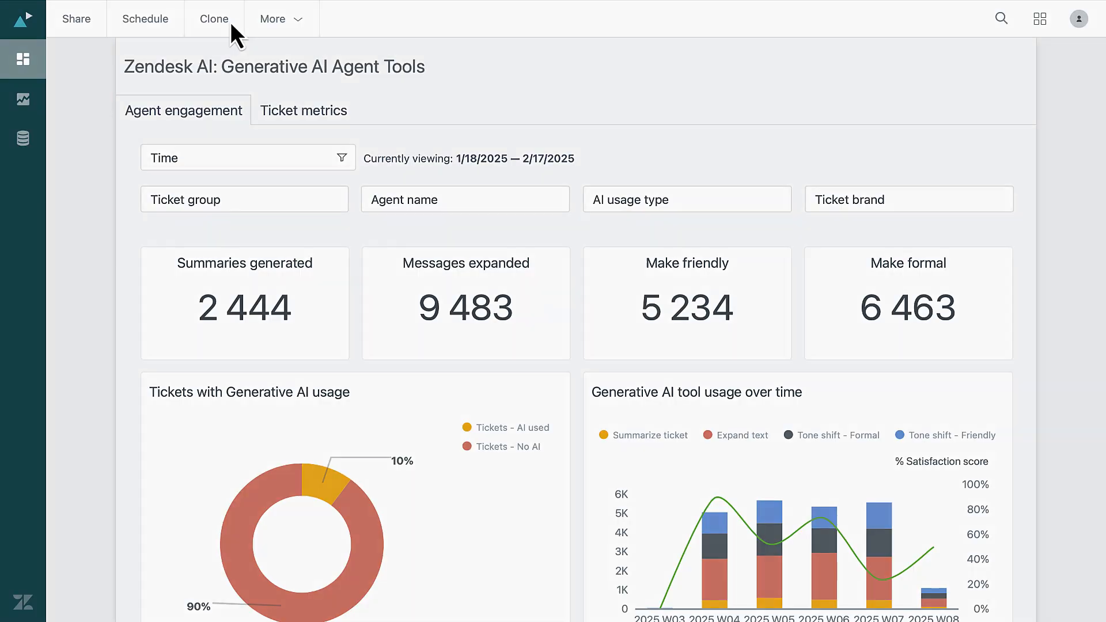
{"action": "left_click", "coordinate": [214, 19]}
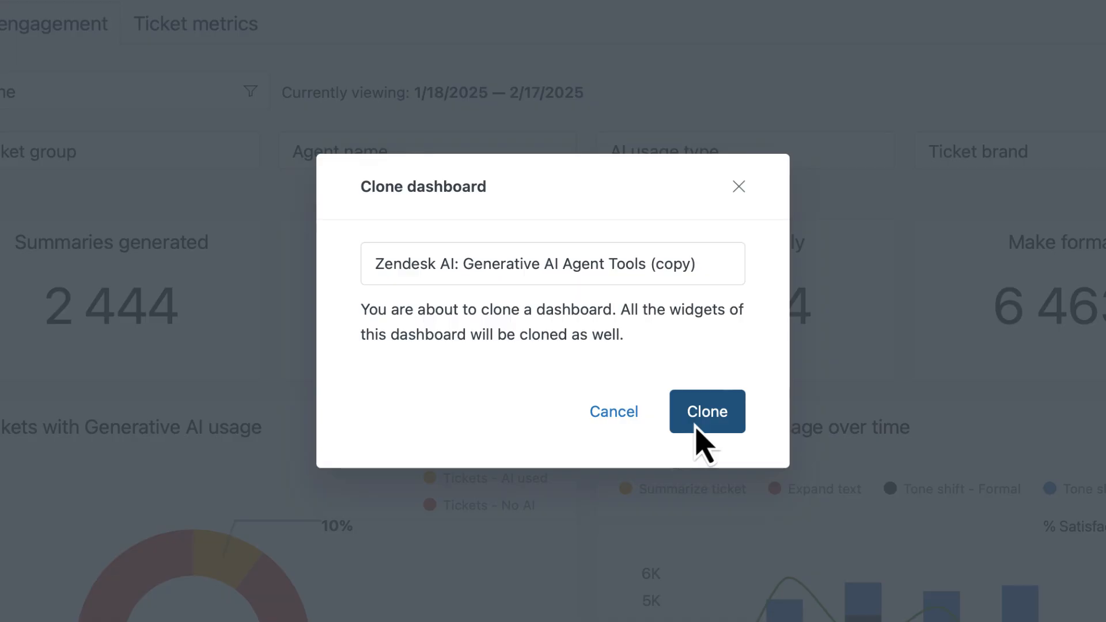
{"action": "left_click", "coordinate": [707, 412]}
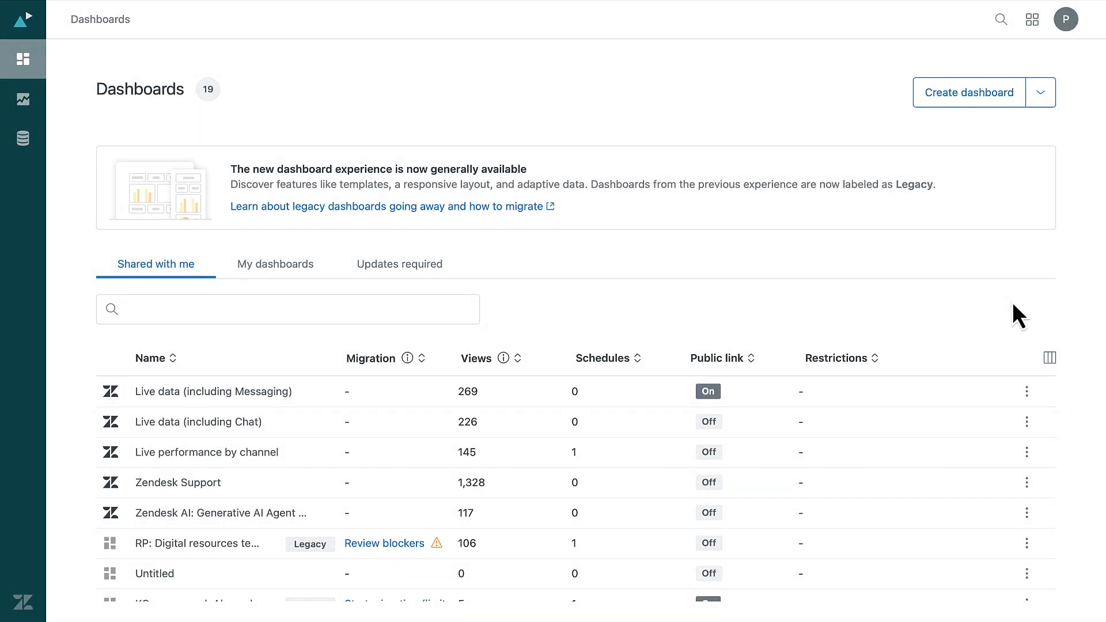
{"action": "mouse_move", "coordinate": [969, 93]}
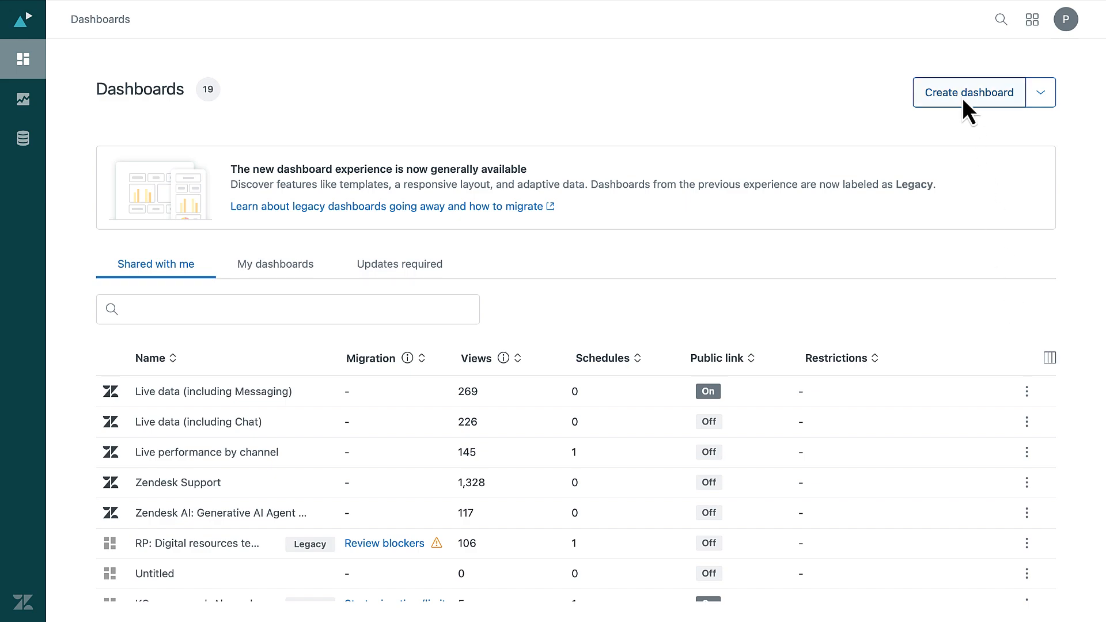
Create a new dashboard from the Support volumes template.
{"action": "left_click", "coordinate": [969, 92]}
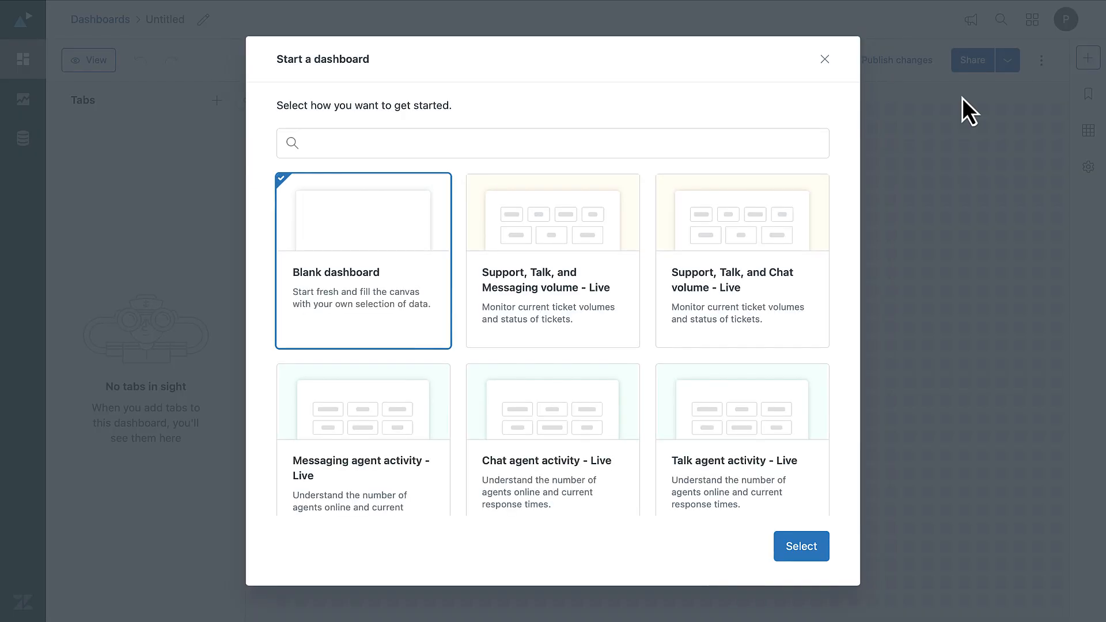
{"action": "mouse_move", "coordinate": [648, 350]}
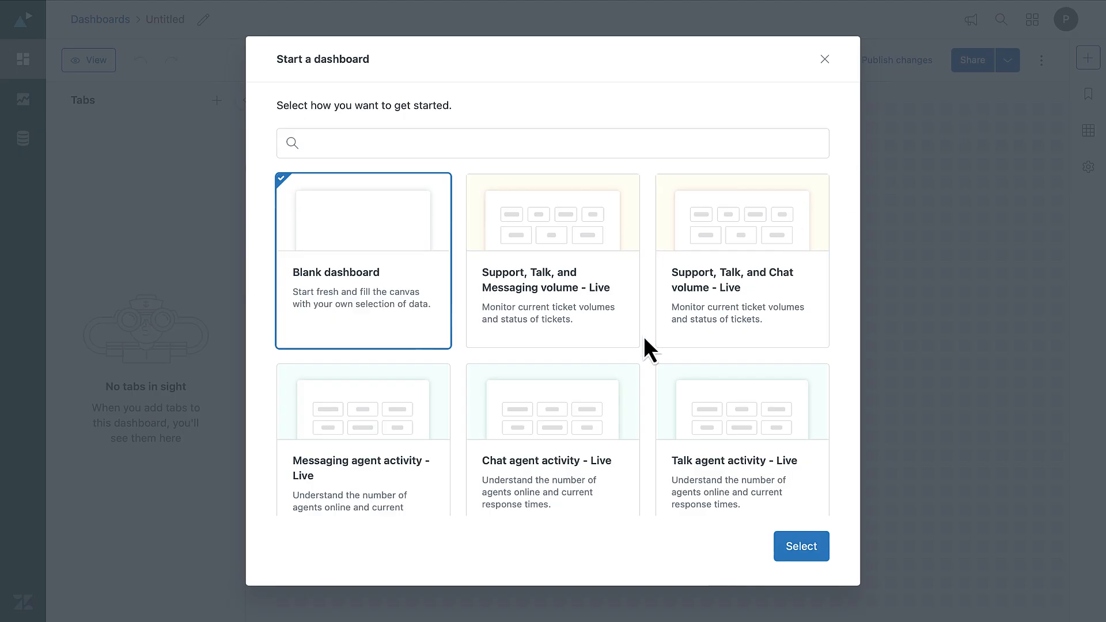
{"action": "scroll", "scroll_direction": "down", "scroll_amount": 3}
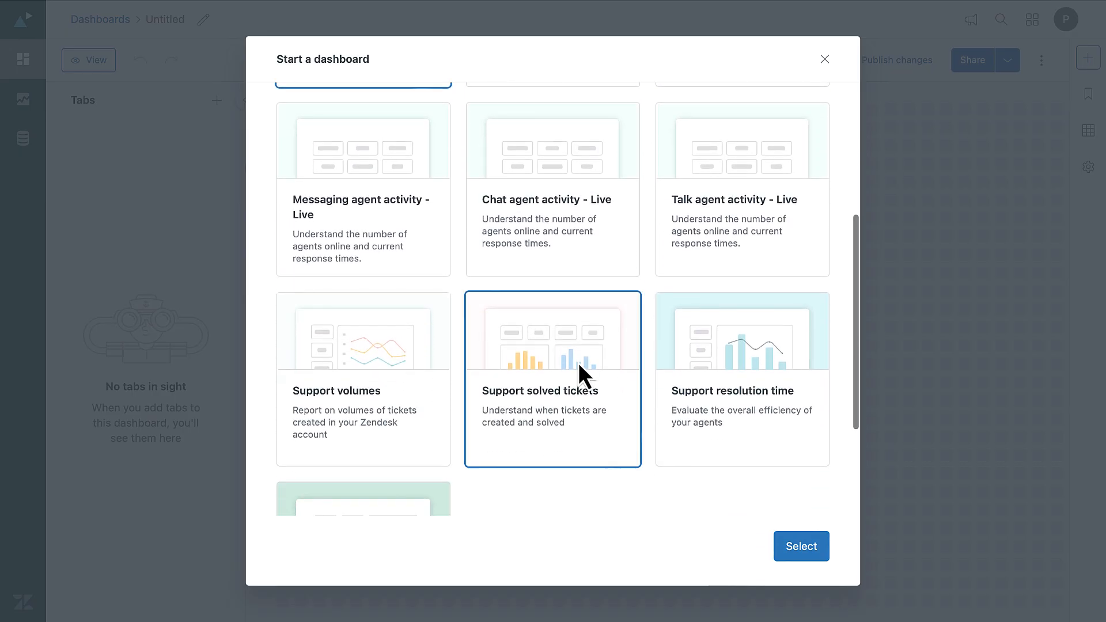
{"action": "left_click", "coordinate": [363, 379]}
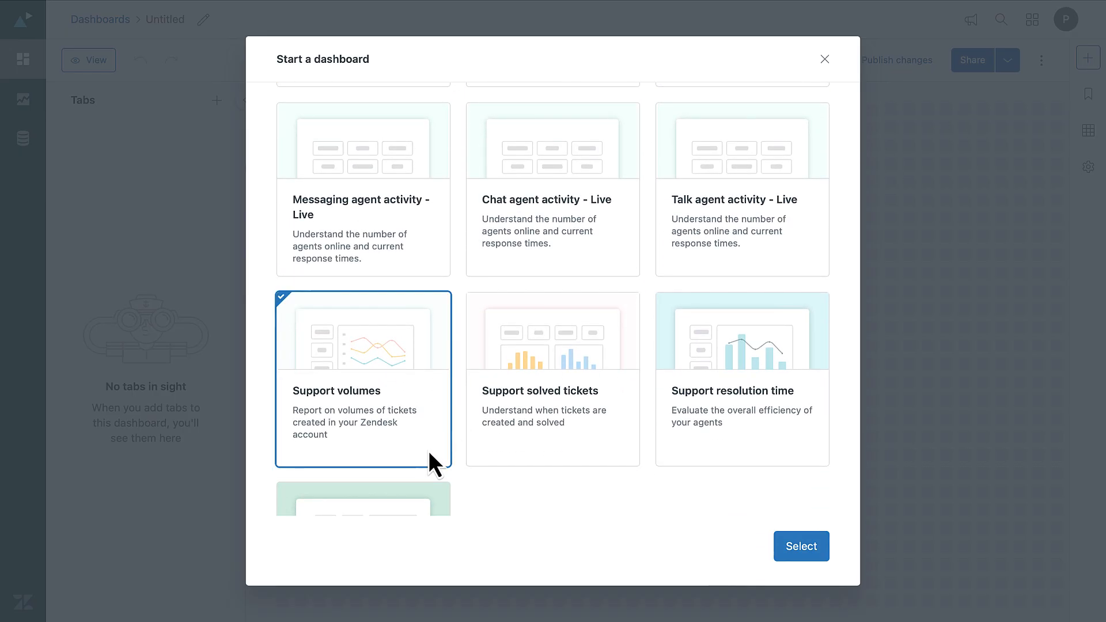
{"action": "mouse_move", "coordinate": [801, 546]}
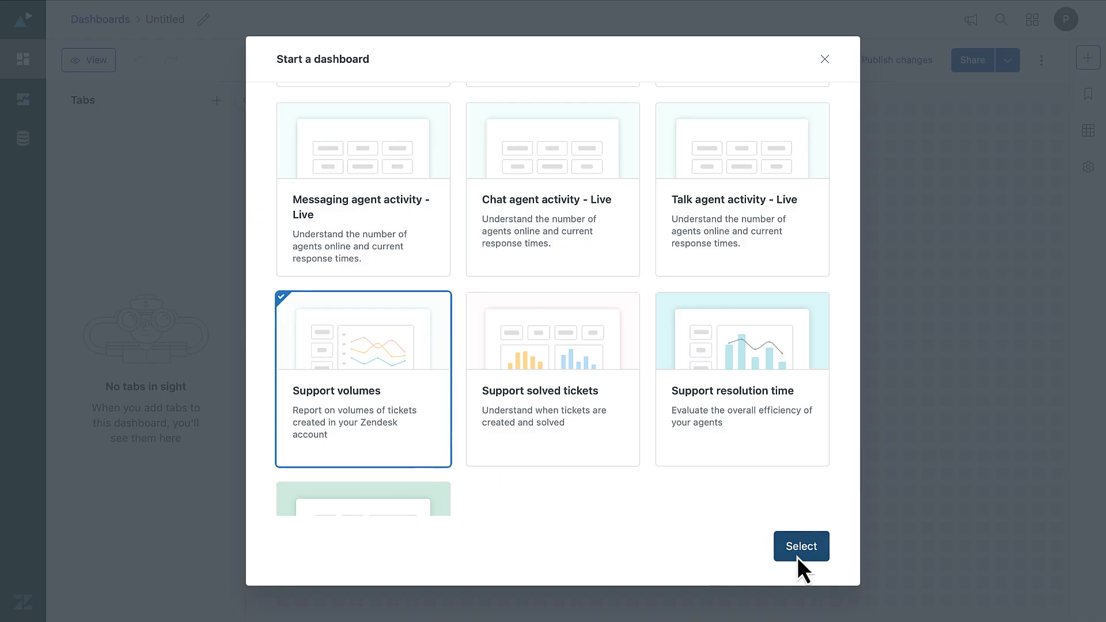
{"action": "left_click", "coordinate": [801, 545]}
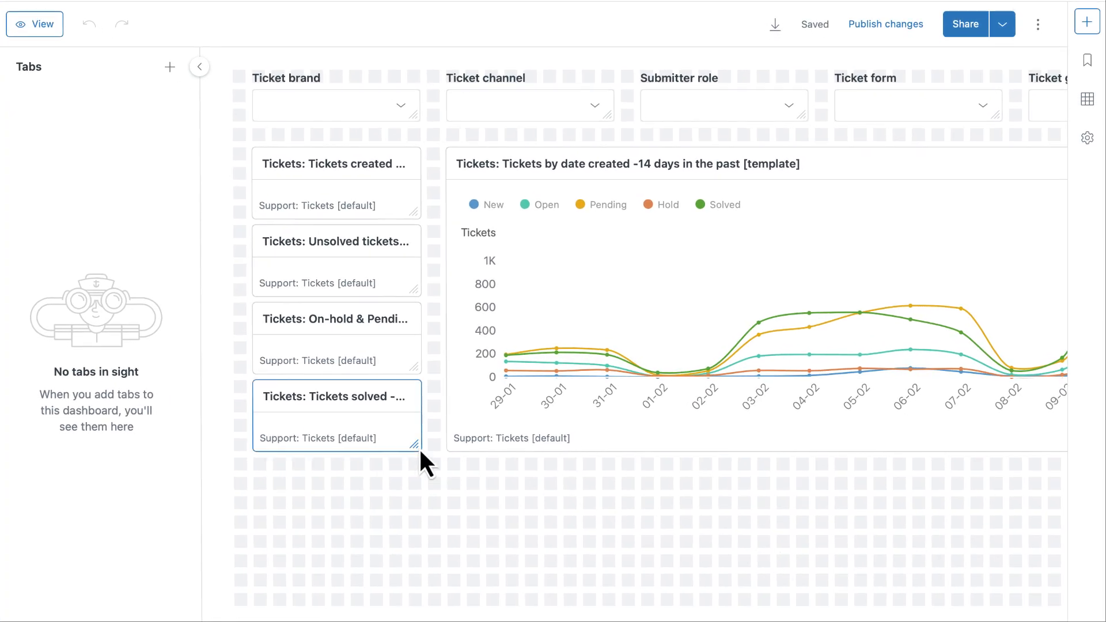
Enlarge the Tickets solved KPI and give it background #ebd6d6 with text #104269.
{"action": "left_click_drag", "start_coordinate": [414, 445], "coordinate": [420, 499]}
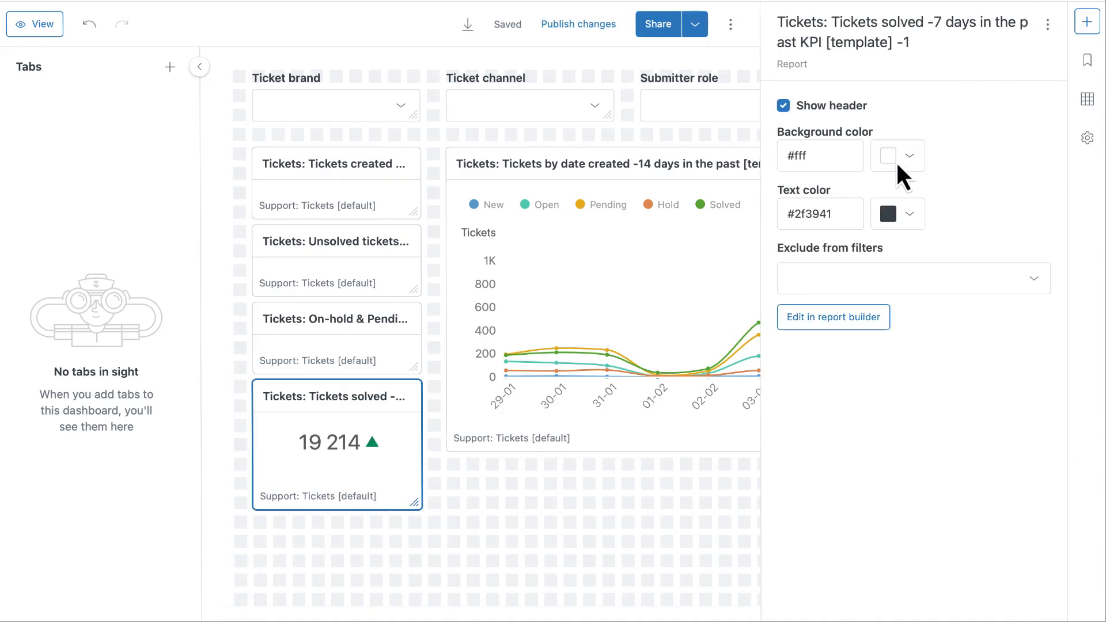
{"action": "left_click", "coordinate": [896, 156]}
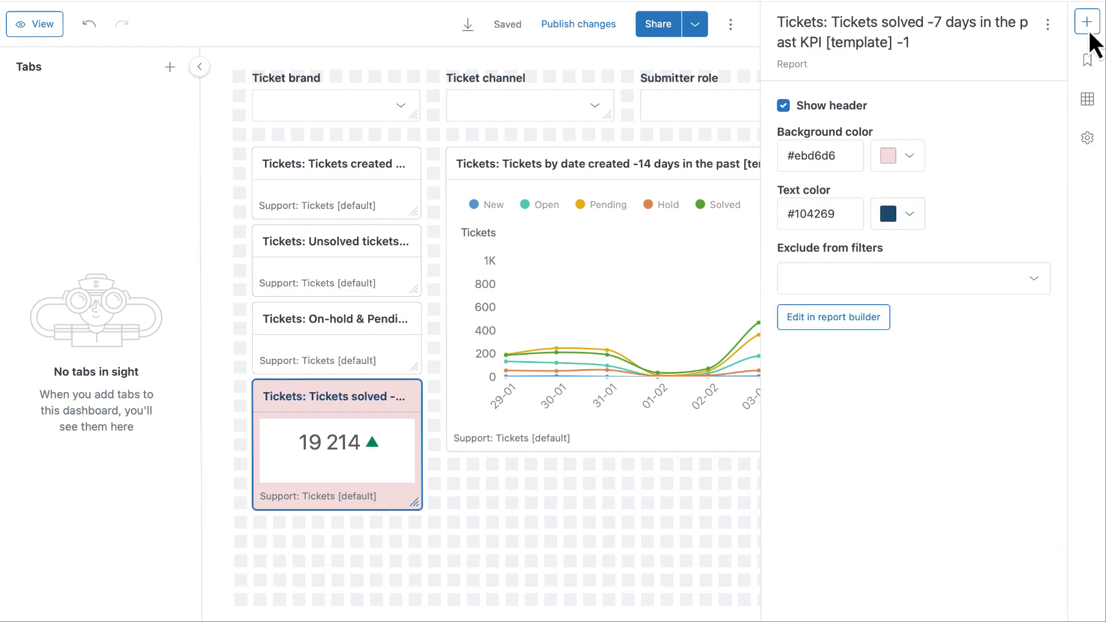
{"action": "mouse_move", "coordinate": [1087, 22]}
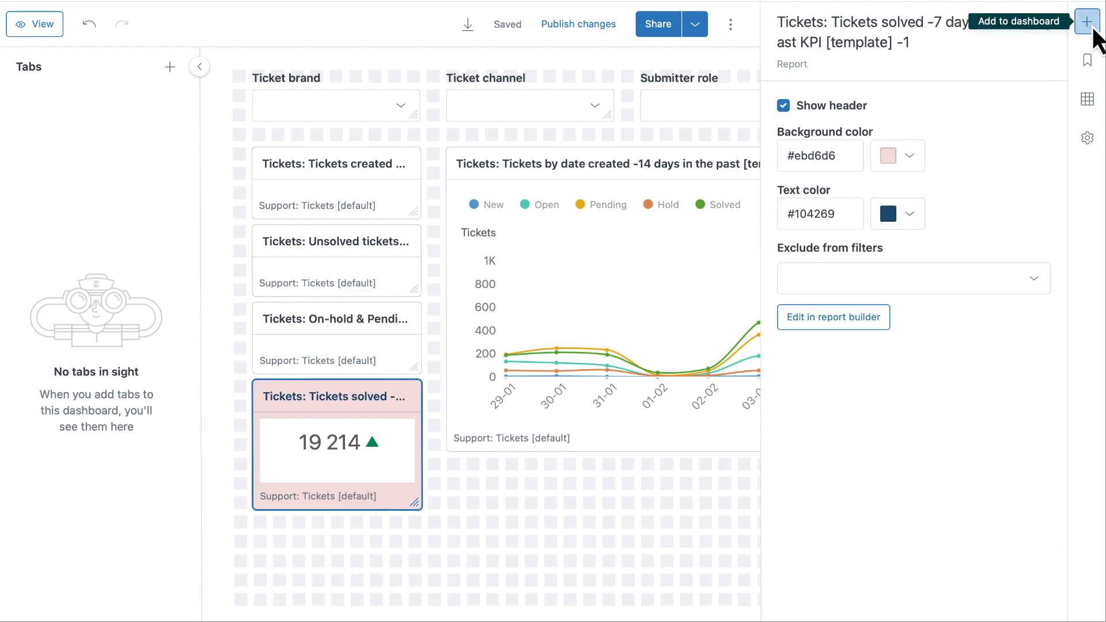
Add the live Support - Change in new tickets (30min) widget and a tickets-by-date report.
{"action": "left_click", "coordinate": [1086, 22]}
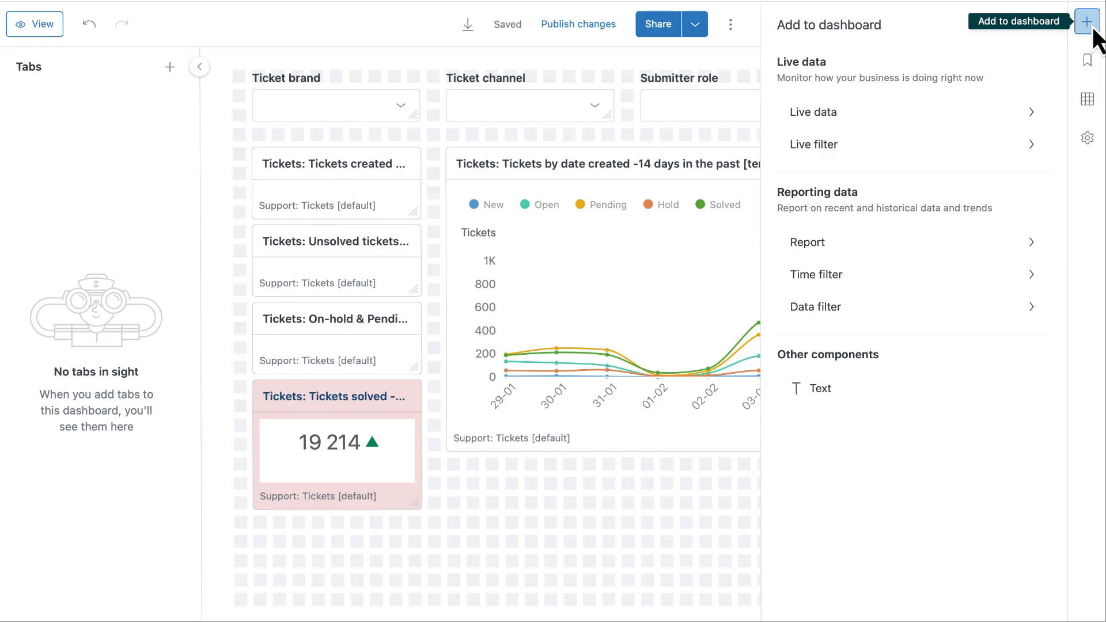
{"action": "left_click", "coordinate": [813, 111]}
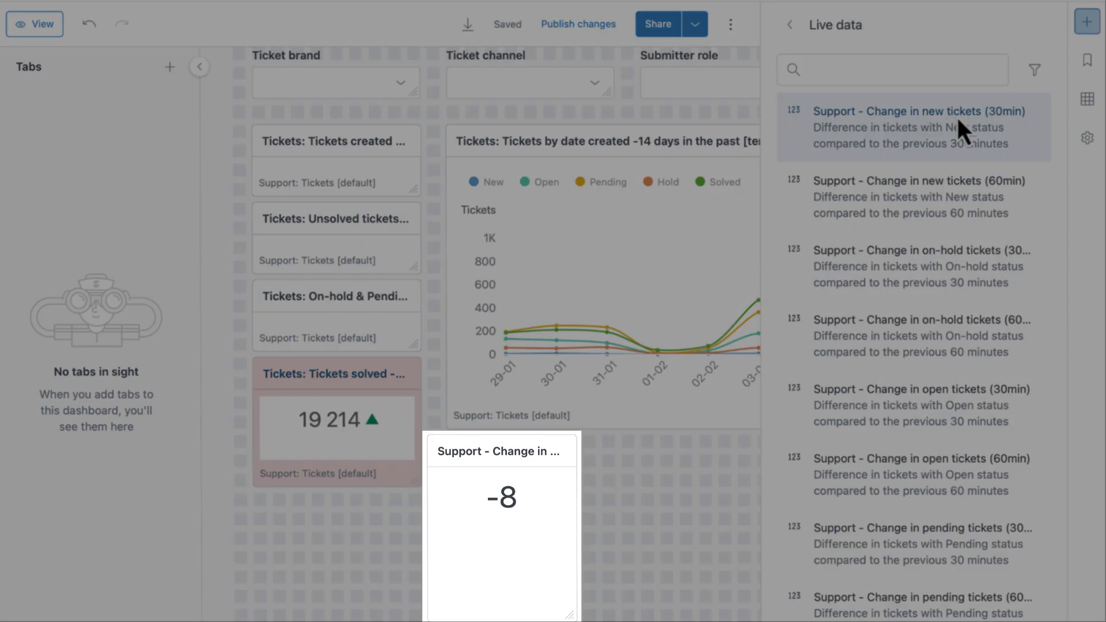
{"action": "left_click", "coordinate": [790, 24]}
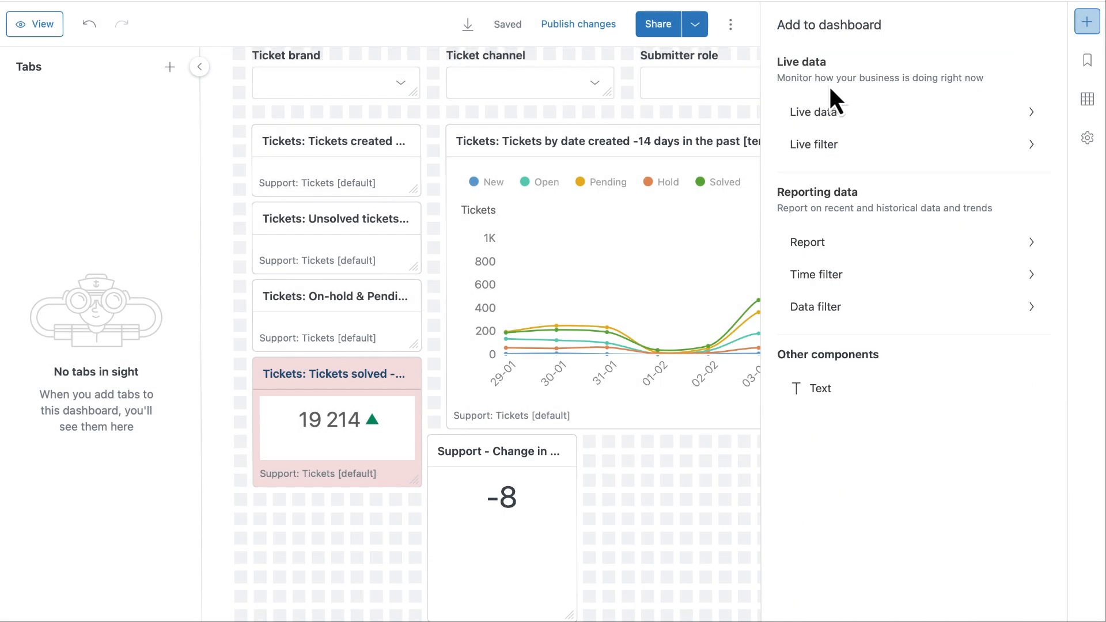
{"action": "left_click", "coordinate": [807, 241]}
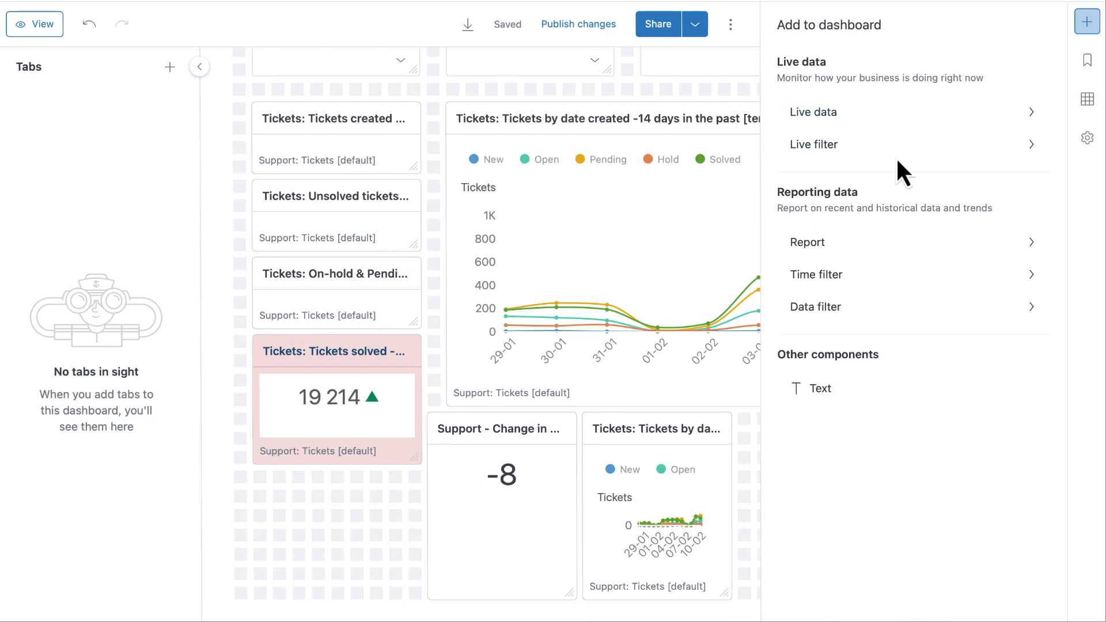
{"action": "mouse_move", "coordinate": [912, 275]}
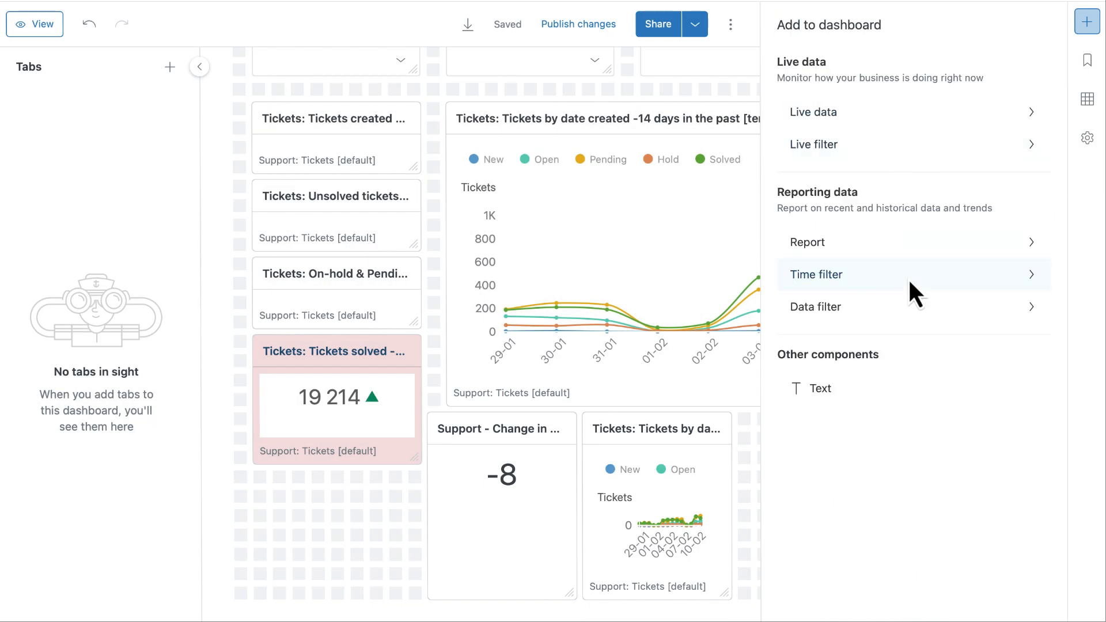
{"action": "mouse_move", "coordinate": [917, 307]}
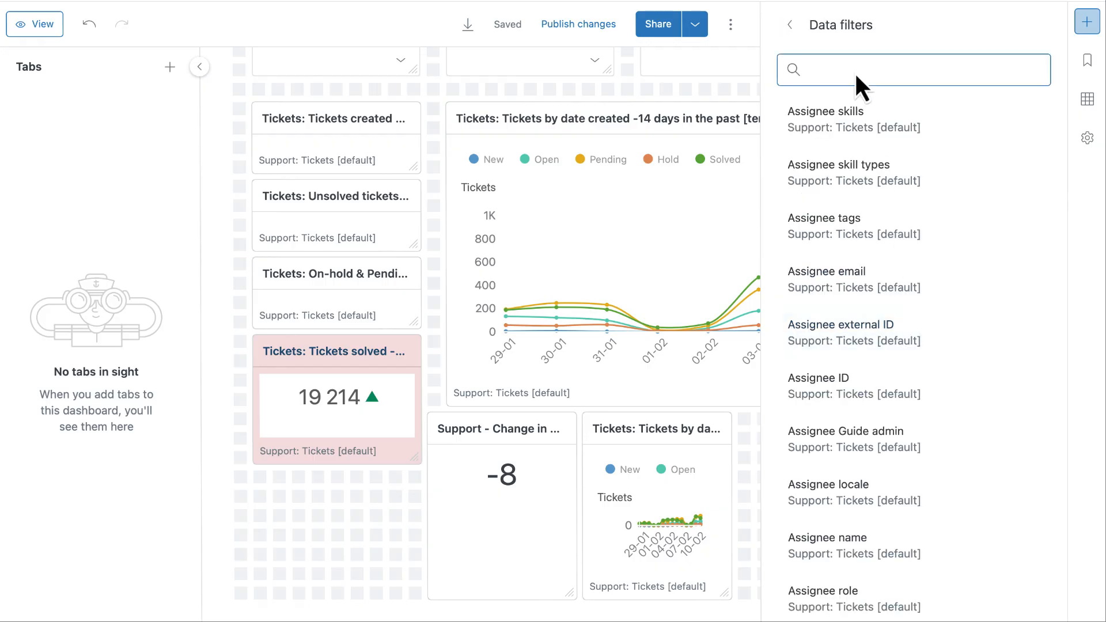
Add a Ticket group data filter set to Advocacy - Customer Care Italian and apply it.
{"action": "type", "text": "Ticket group"}
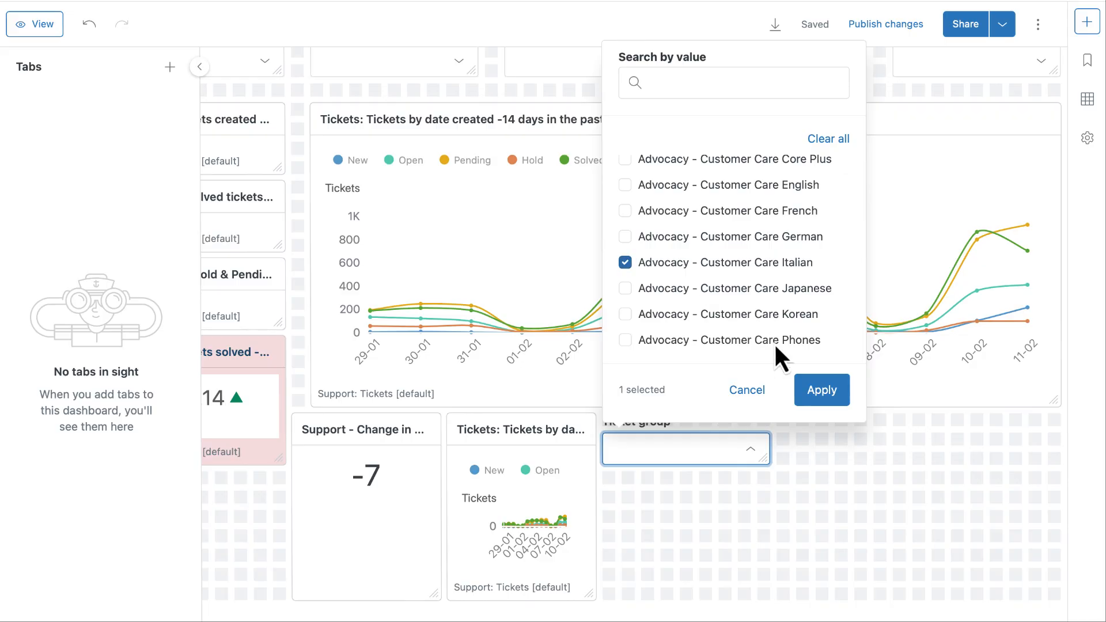
{"action": "left_click", "coordinate": [822, 390]}
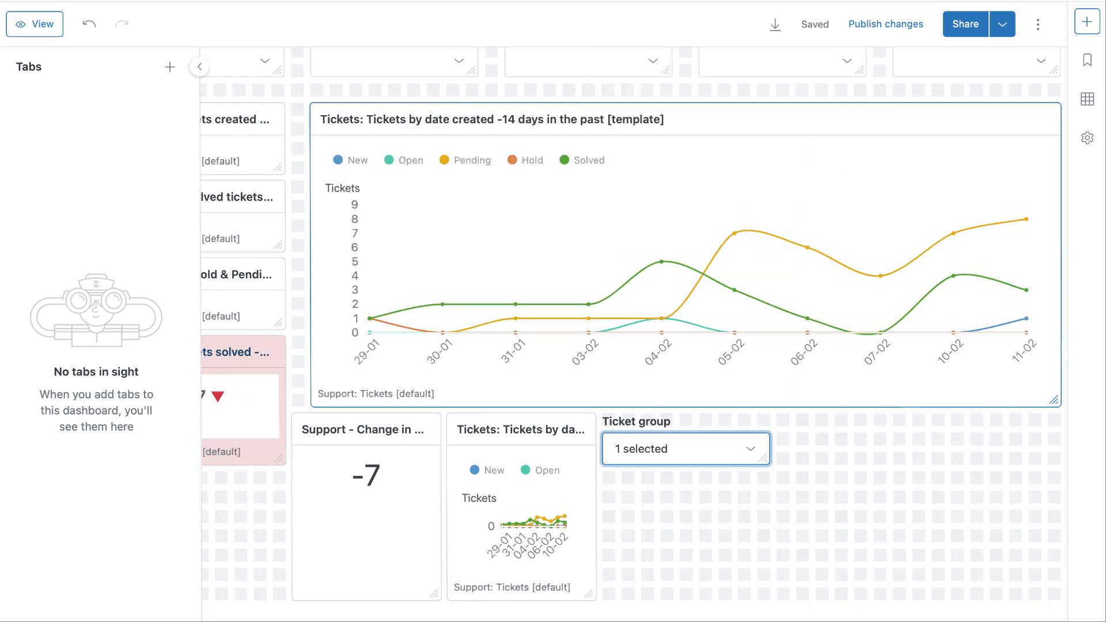
Share with the Sales group under a Sales restriction limiting Ticket brand to Llama Lines.
{"action": "left_click", "coordinate": [965, 23]}
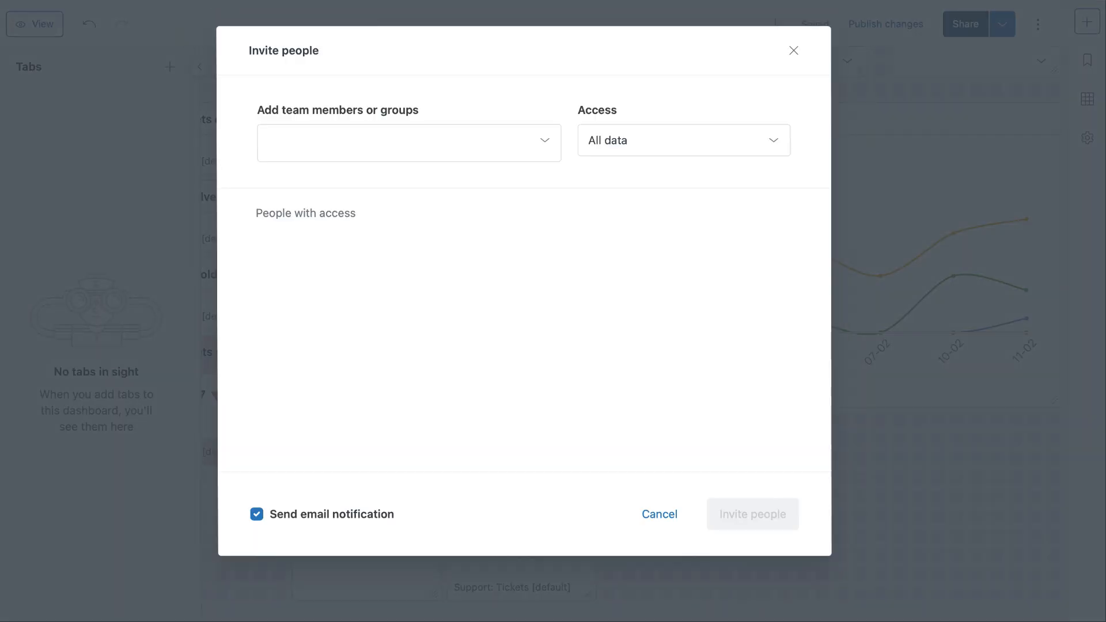
{"action": "left_click", "coordinate": [408, 140]}
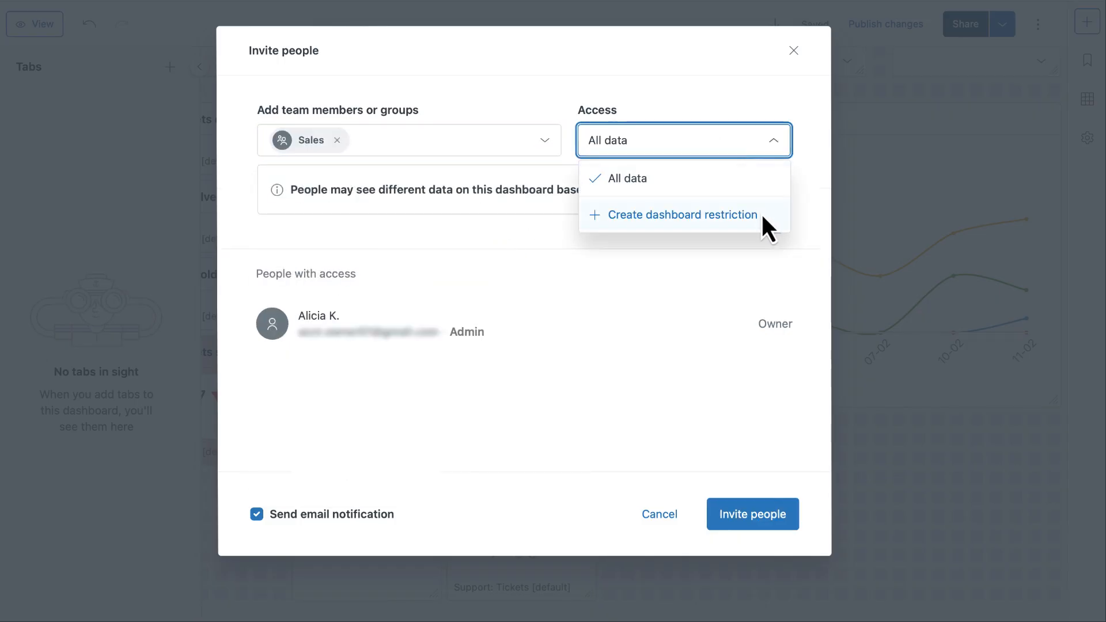
{"action": "left_click", "coordinate": [684, 214]}
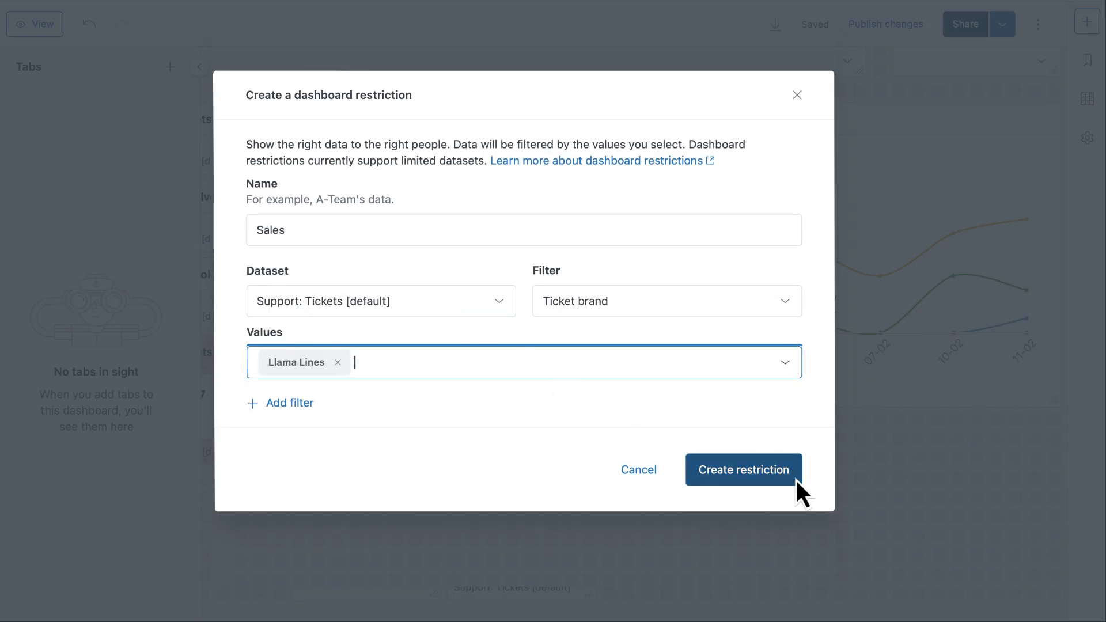
{"action": "left_click", "coordinate": [742, 470]}
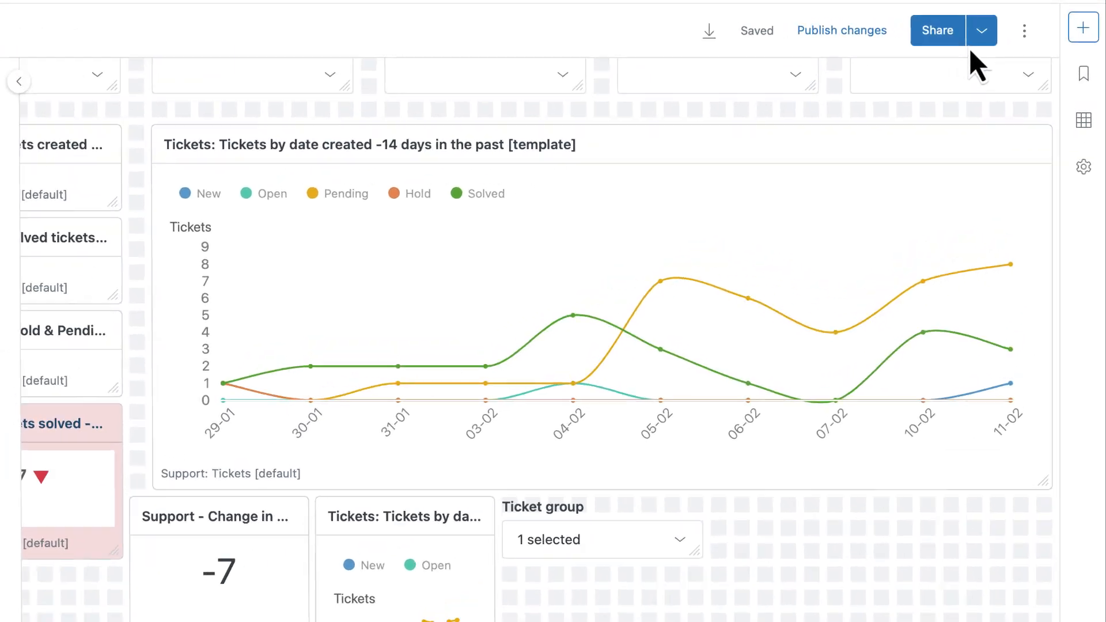
Schedule delivery weekly on Monday at 12:00 PM, running for 1 month.
{"action": "left_click", "coordinate": [980, 29]}
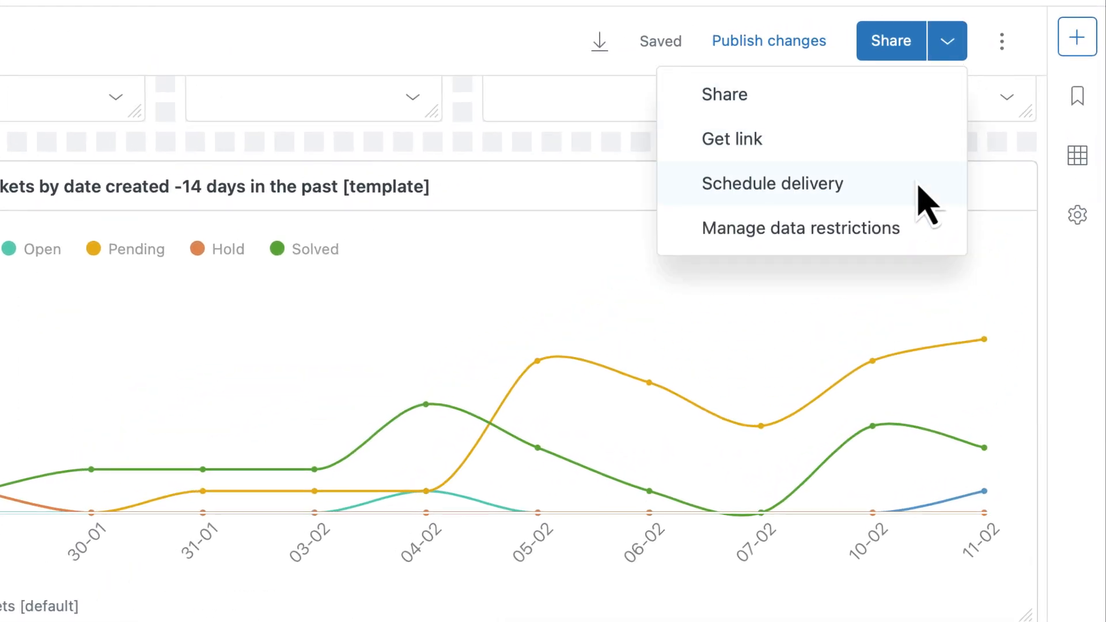
{"action": "left_click", "coordinate": [773, 183]}
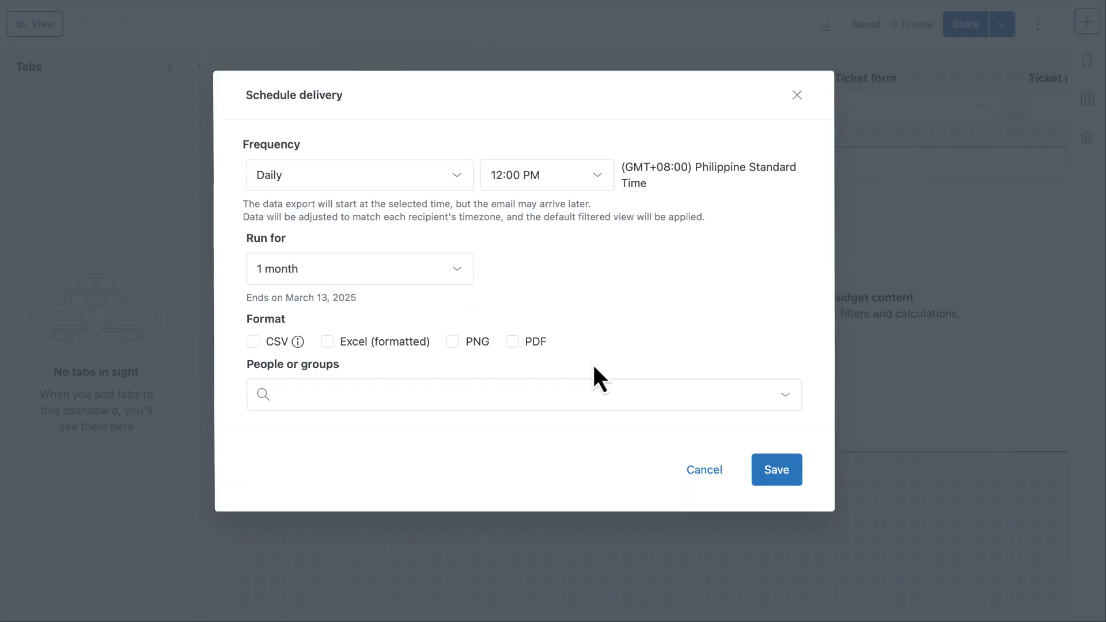
{"action": "left_click", "coordinate": [358, 176]}
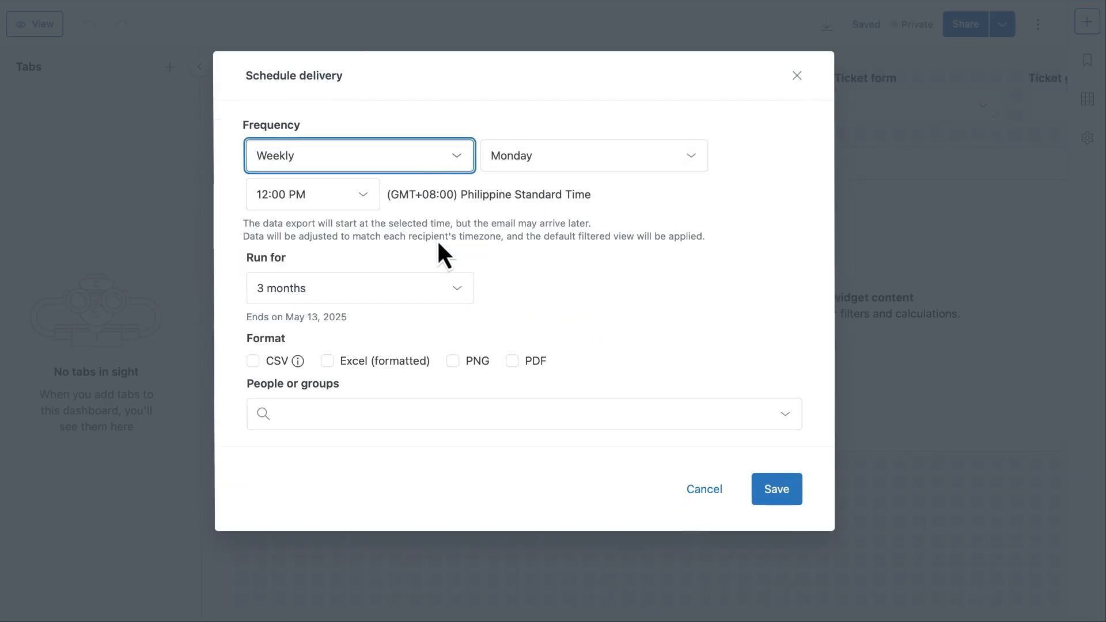
{"action": "left_click", "coordinate": [359, 289]}
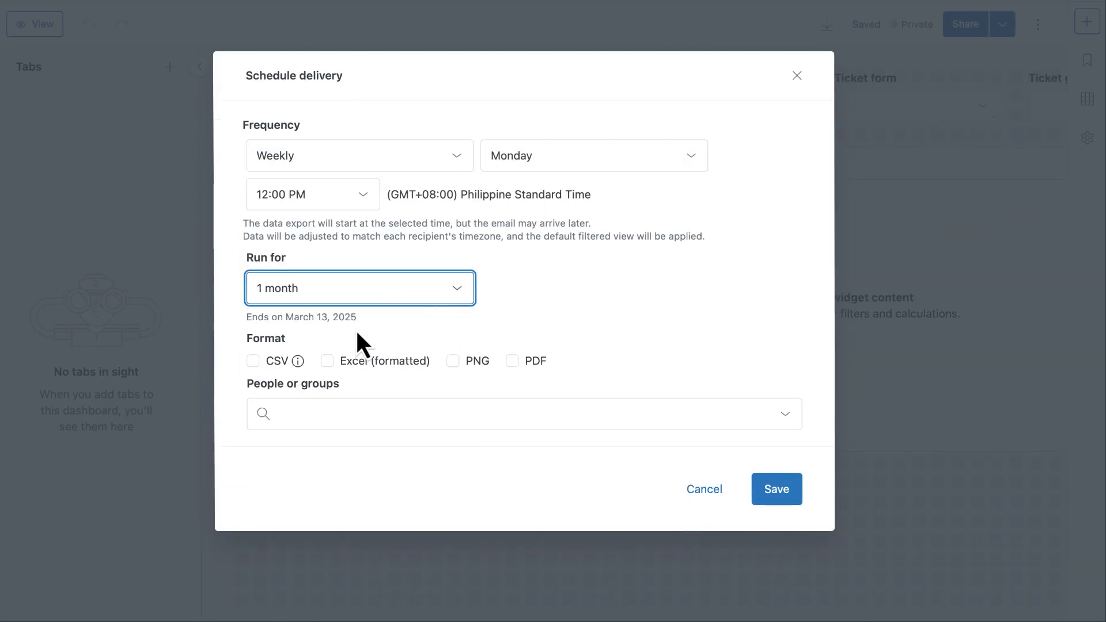
Deliver the schedule as PDF to the Sales group.
{"action": "left_click", "coordinate": [512, 361]}
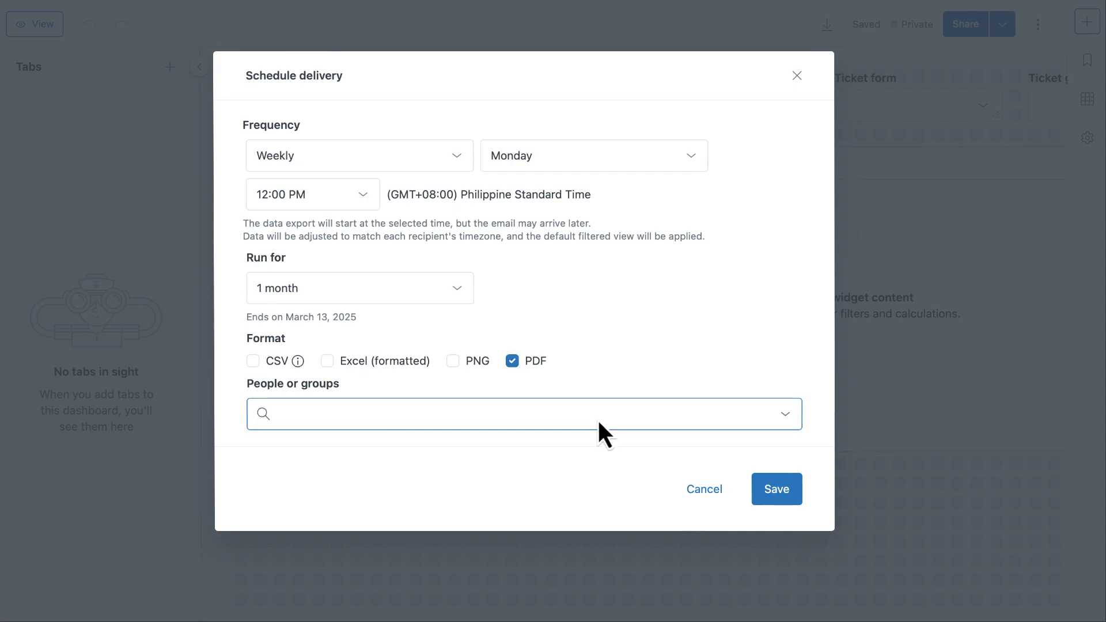
{"action": "left_click", "coordinate": [524, 413]}
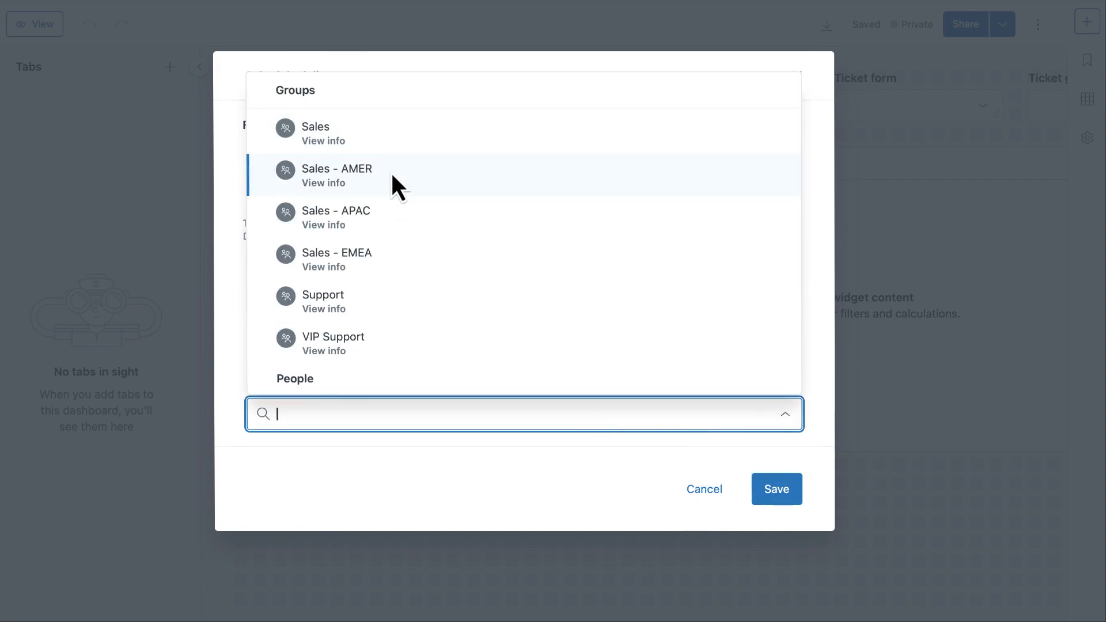
{"action": "left_click", "coordinate": [314, 127]}
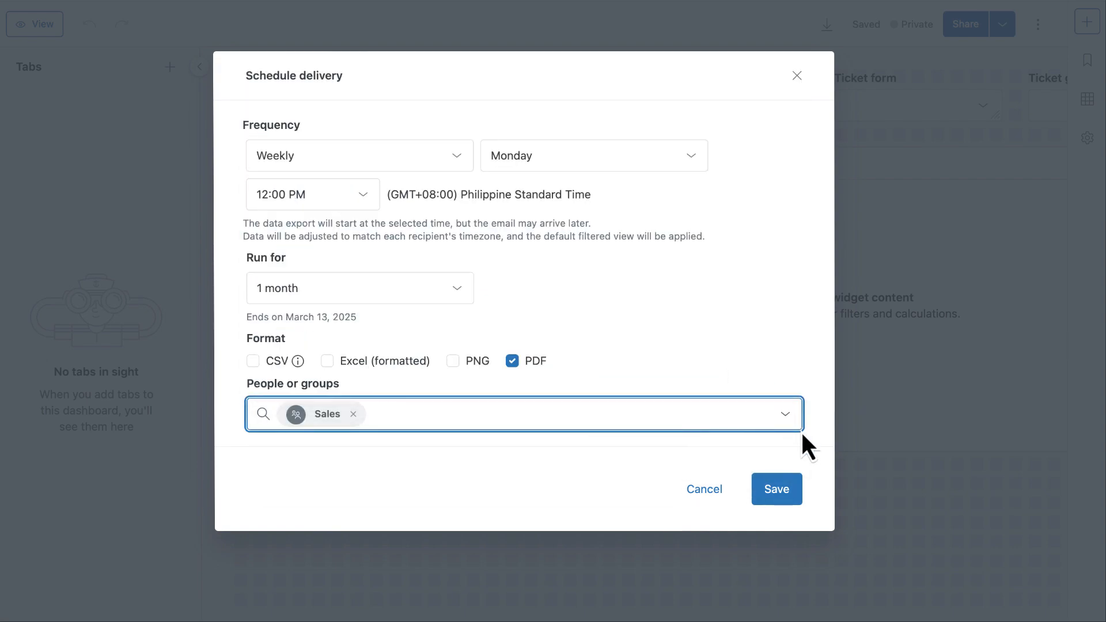